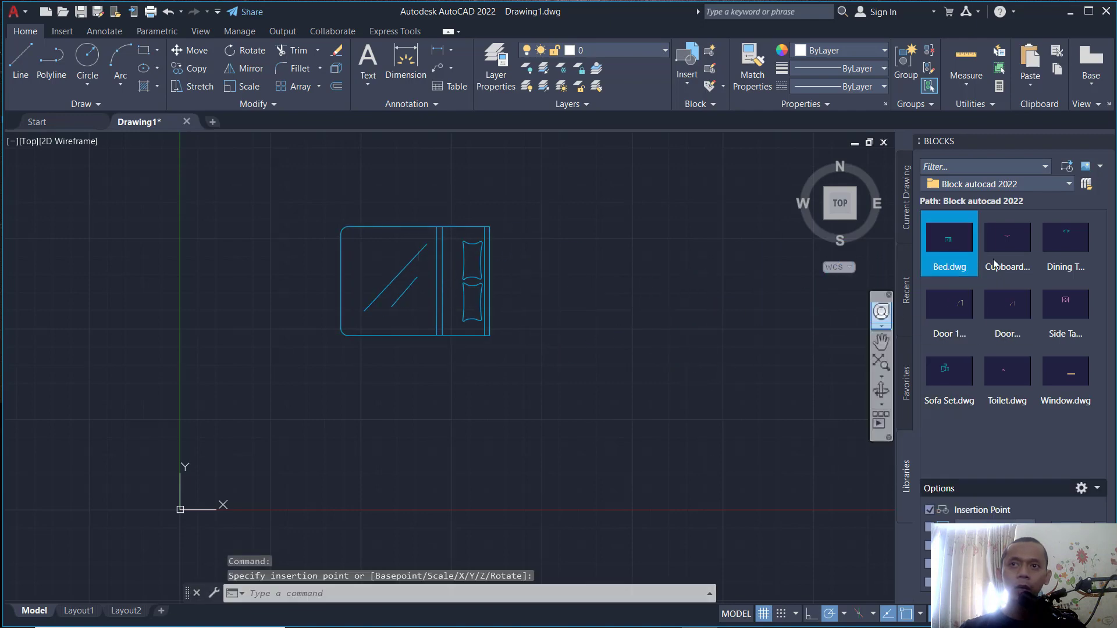
# Insert the Cupboard block from the Libraries palette below the bed.
pyautogui.click(1006, 237)
pyautogui.write('RENAME')
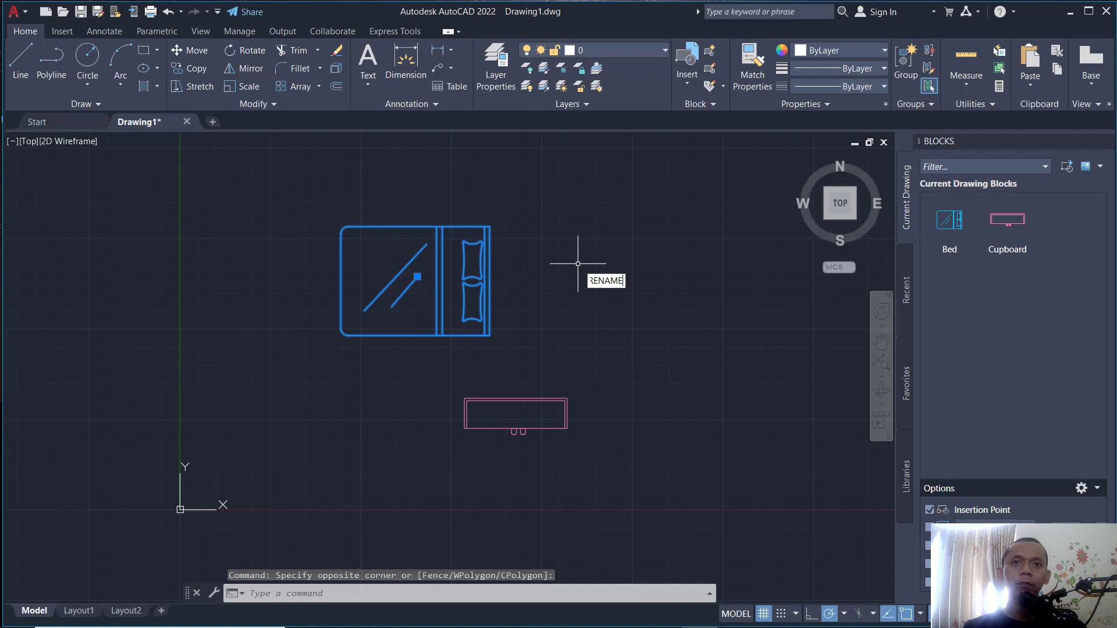
# Rename the Bed block to 'Bed Medium' via the RENAME dialog and confirm.
pyautogui.press('enter')
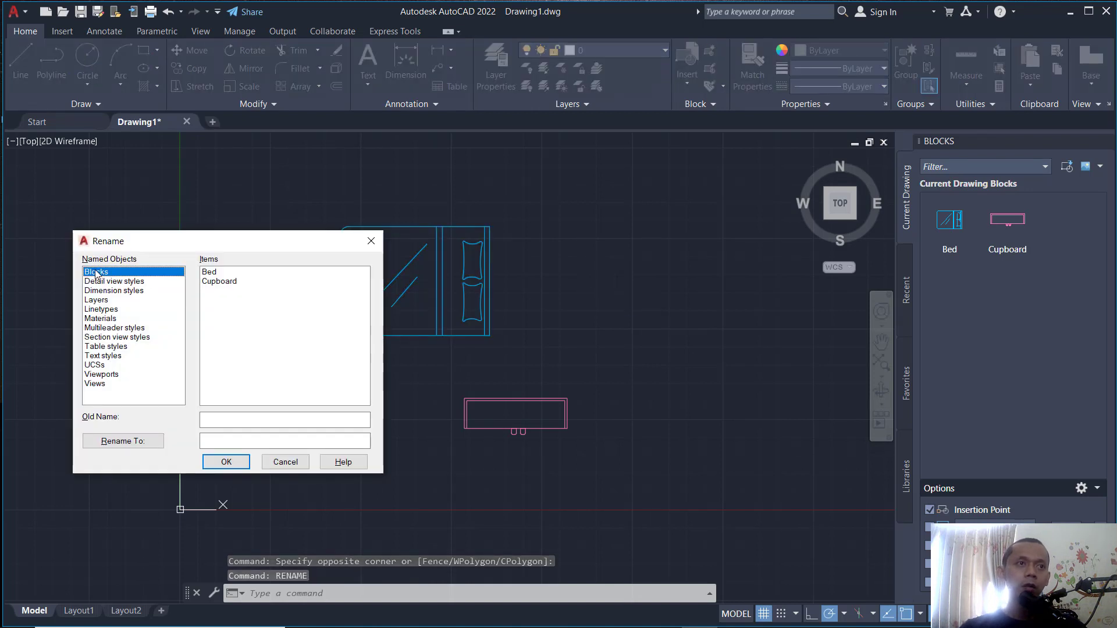
pyautogui.click(209, 271)
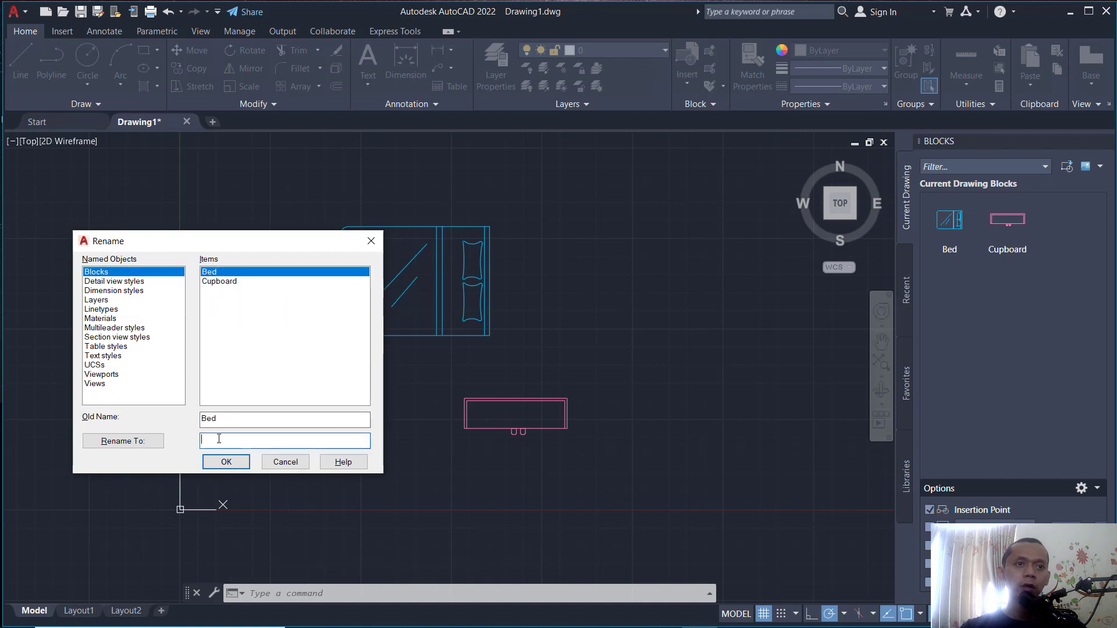
pyautogui.write('Bed Medium')
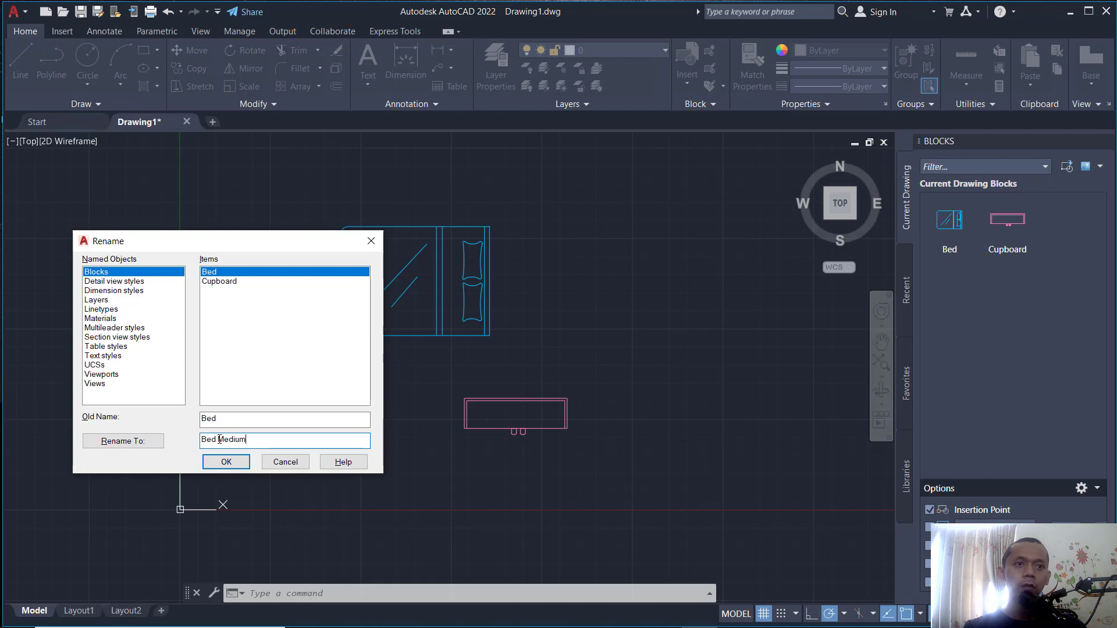
pyautogui.click(225, 462)
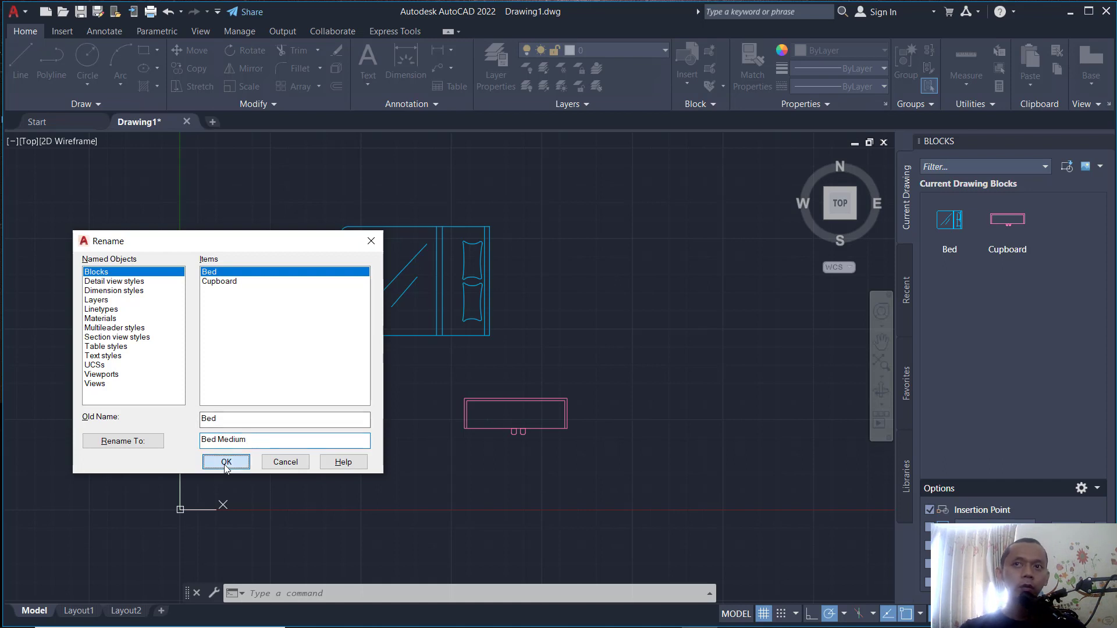
pyautogui.click(227, 462)
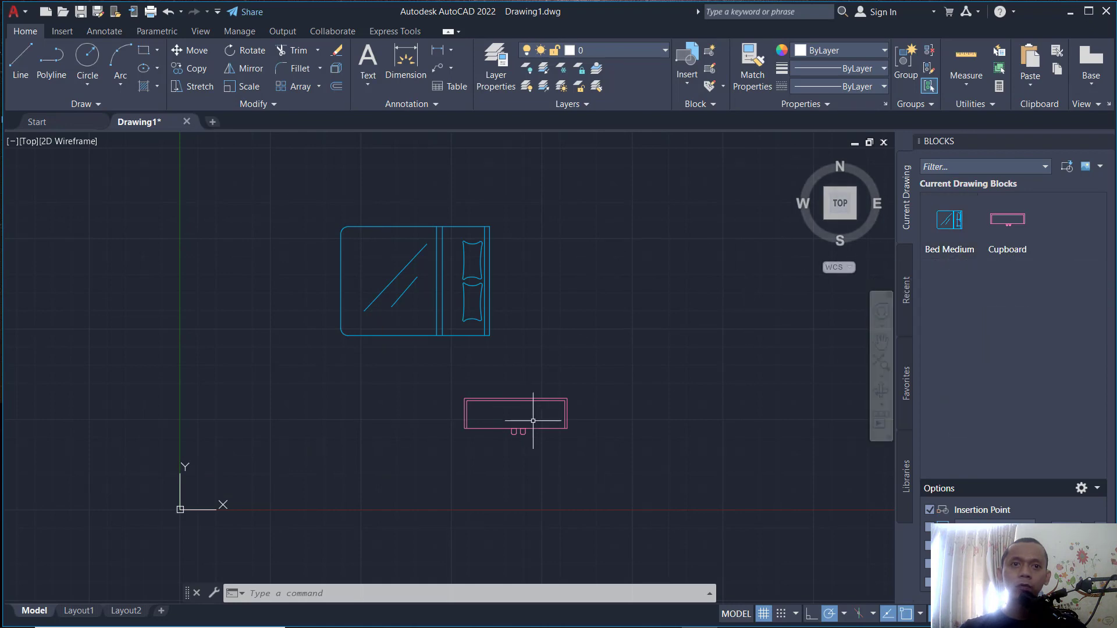
# Run RENAME again and rename the Cupboard block to 'Cup'.
pyautogui.write('rena')
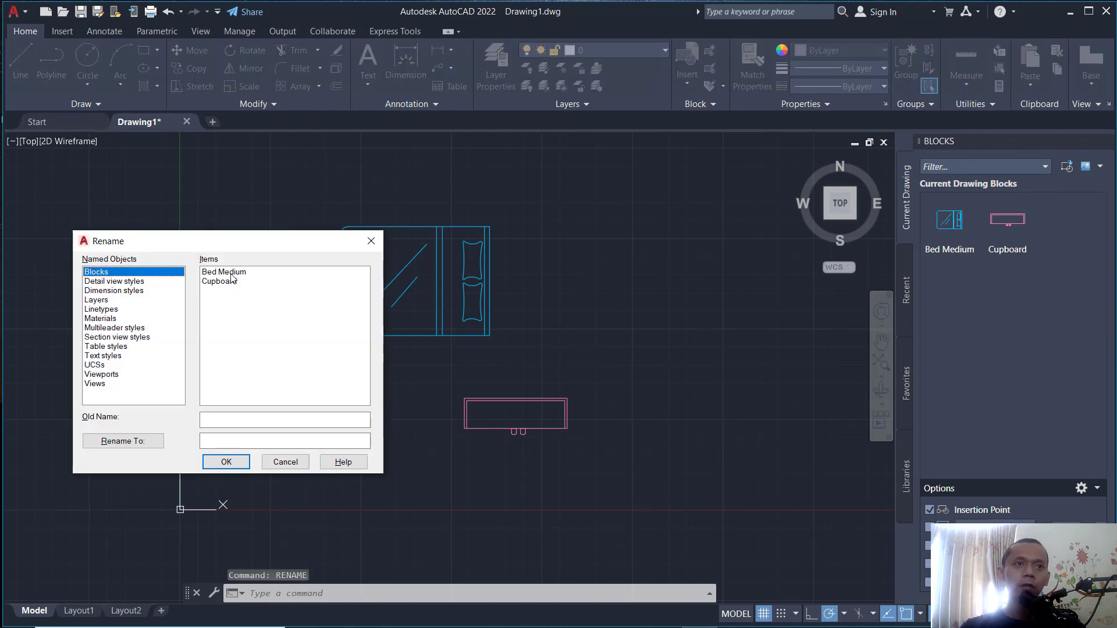
pyautogui.click(220, 280)
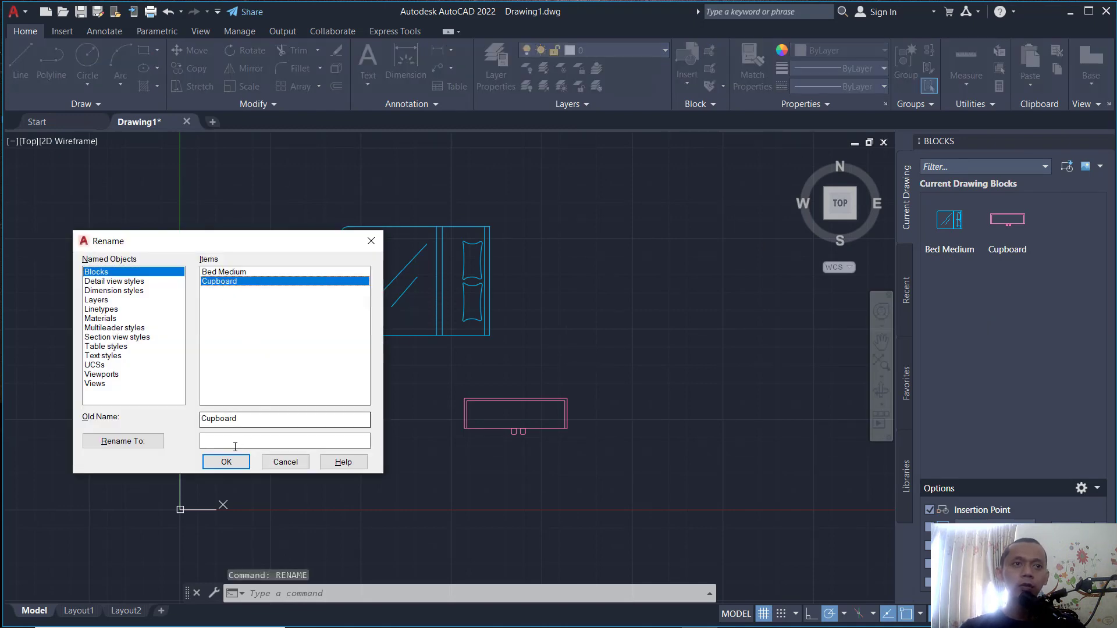
pyautogui.write('C')
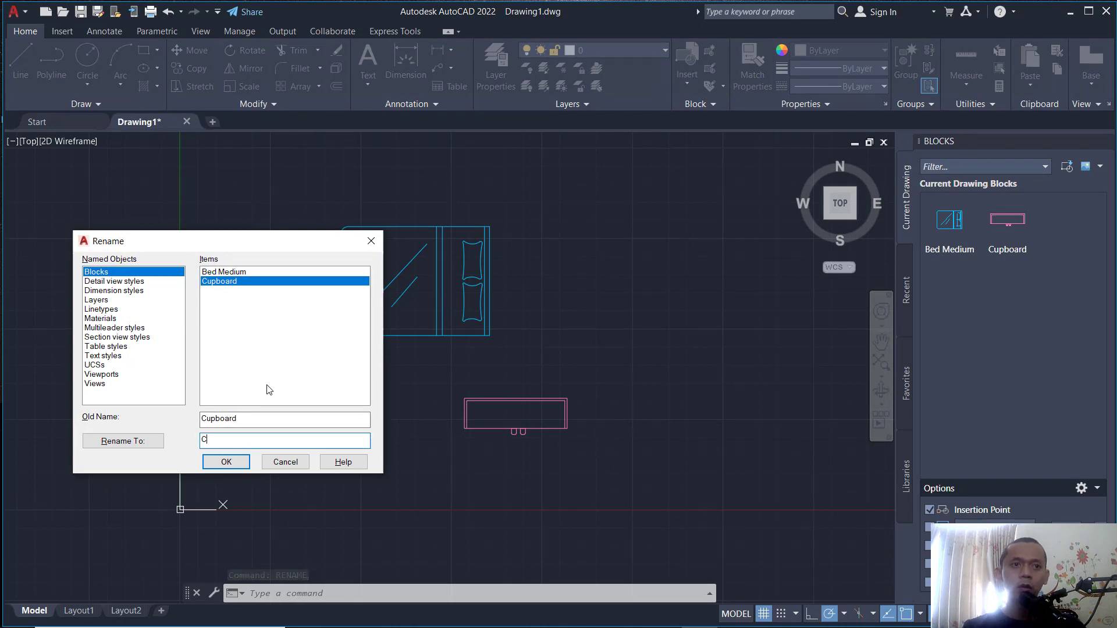
pyautogui.write('up')
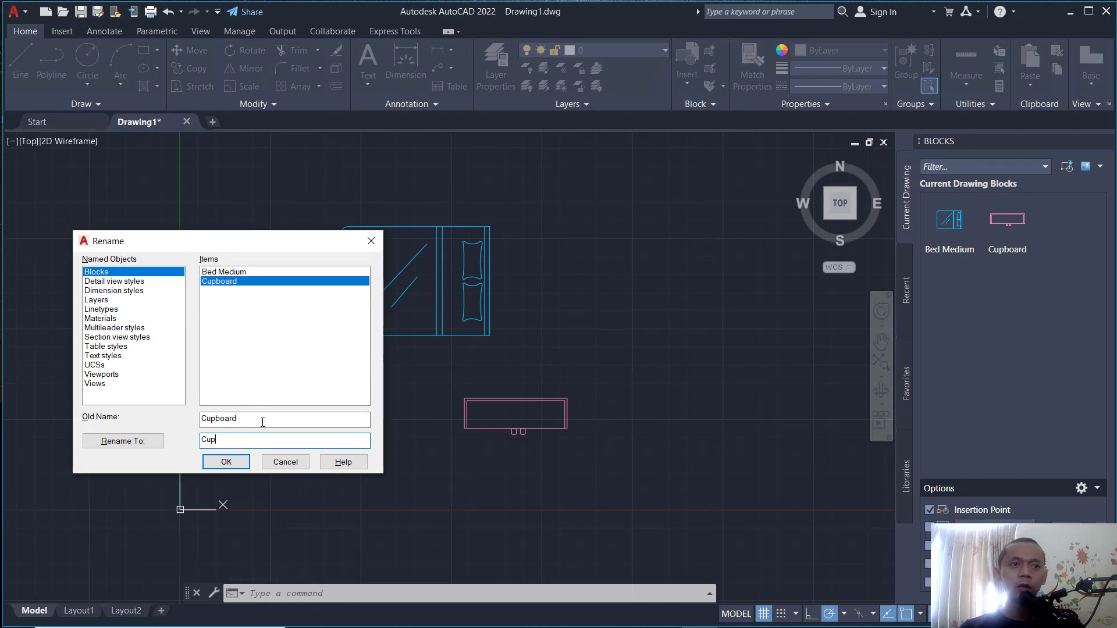
pyautogui.click(224, 462)
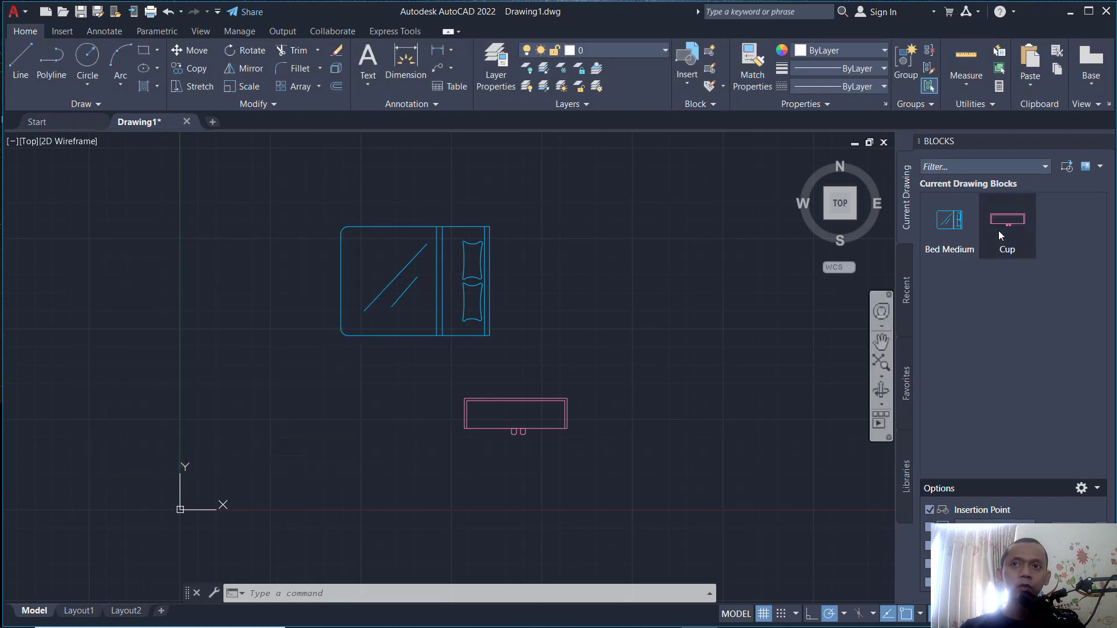